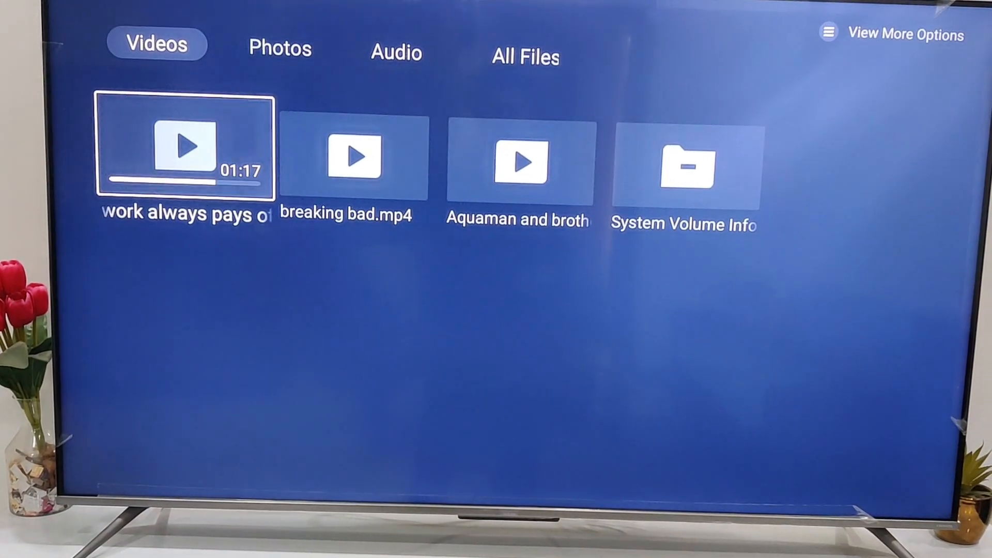
Step: Move focus past breaking bad.mp4 to Aquaman and brother.mp4 and start playing it
key("right")
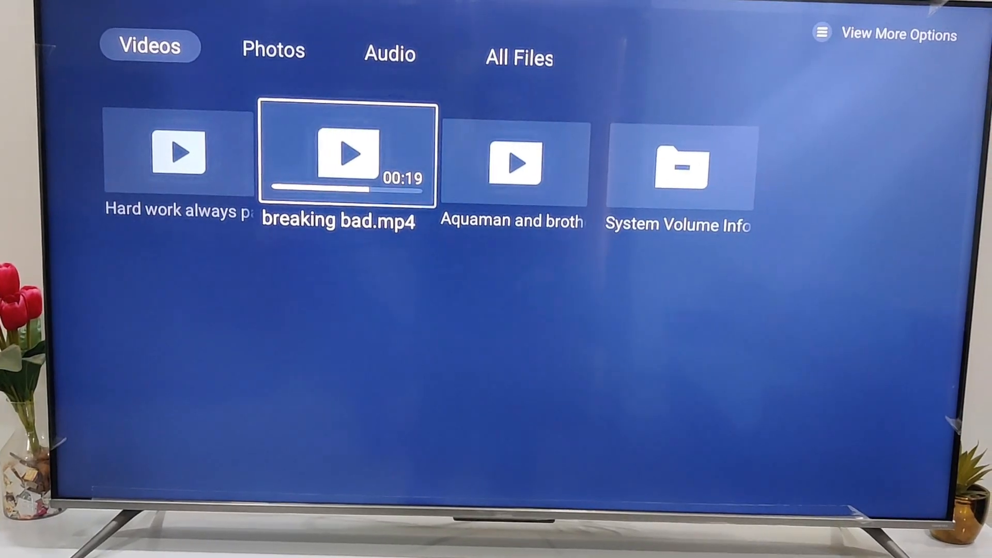
key("right")
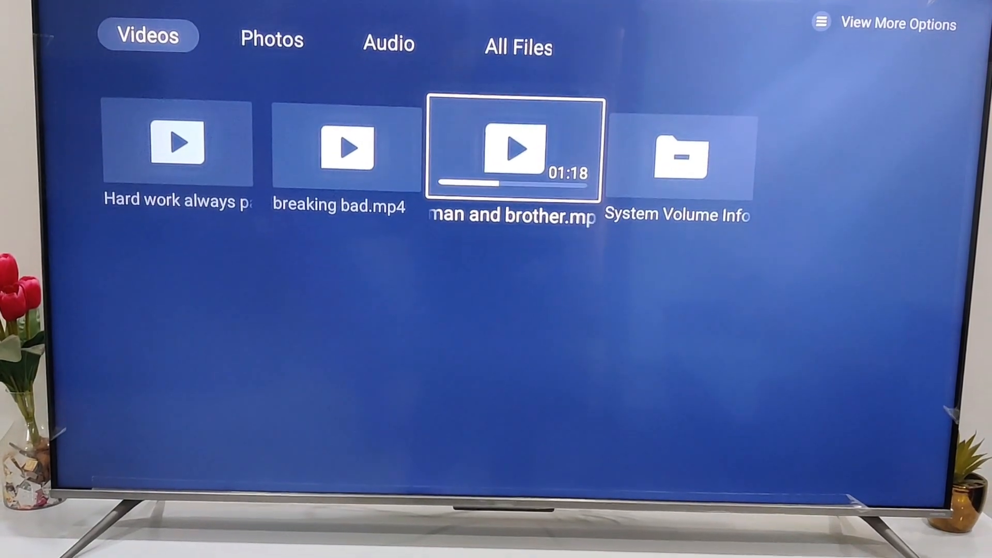
left_click(515, 148)
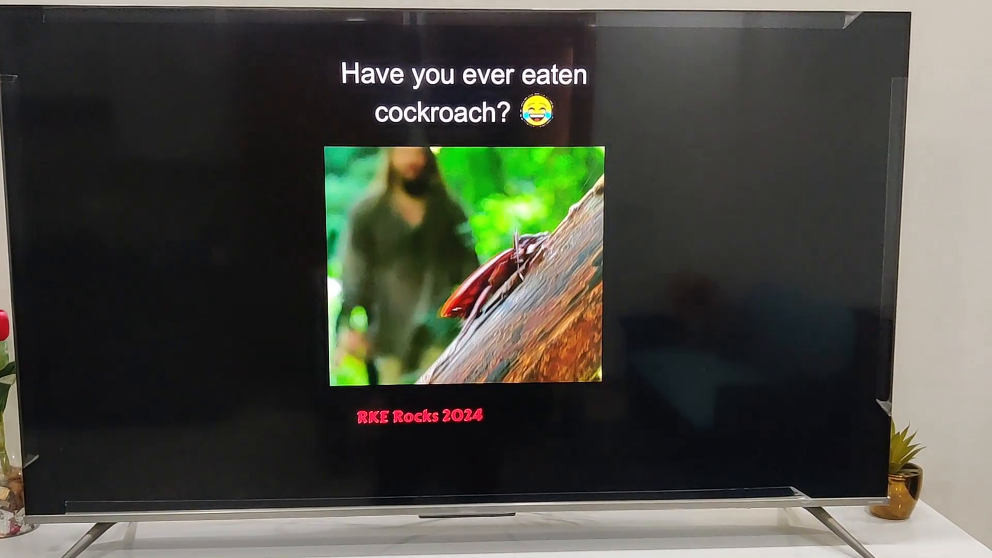
Step: Exit full-screen playback back to the Google TV home screen
key("Back")
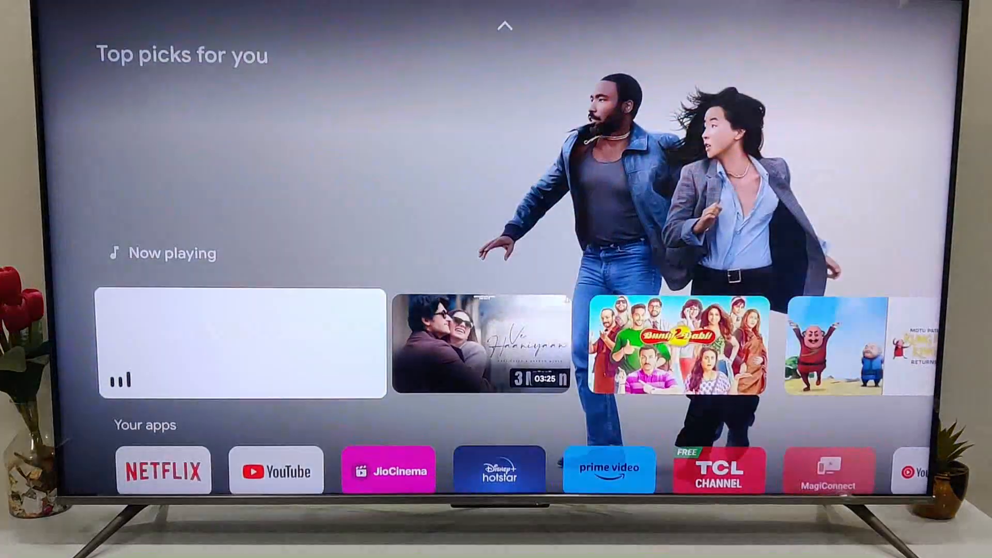
Step: From Your apps, show the full app list and launch Media Player to see the WINSETUP drive
scroll("down", 3)
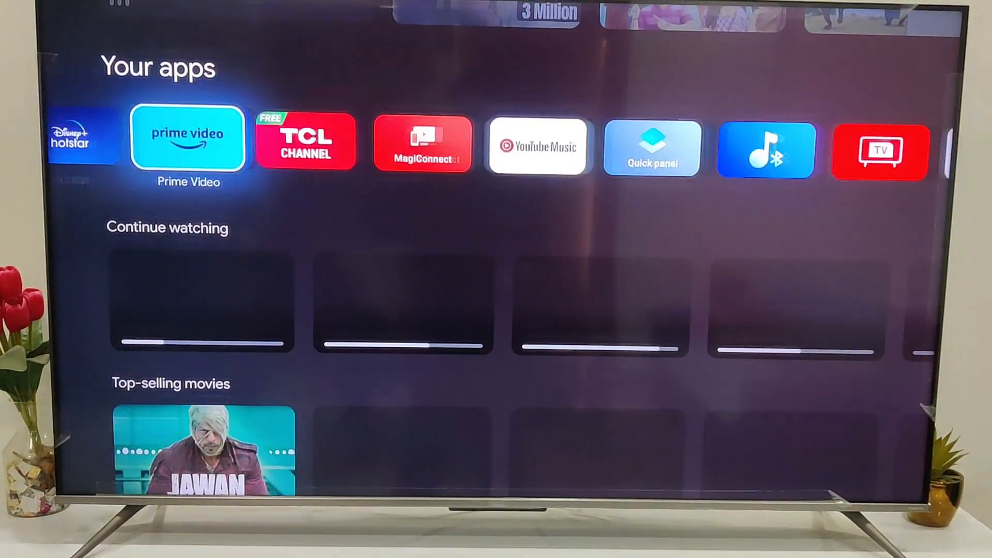
scroll("right", 3)
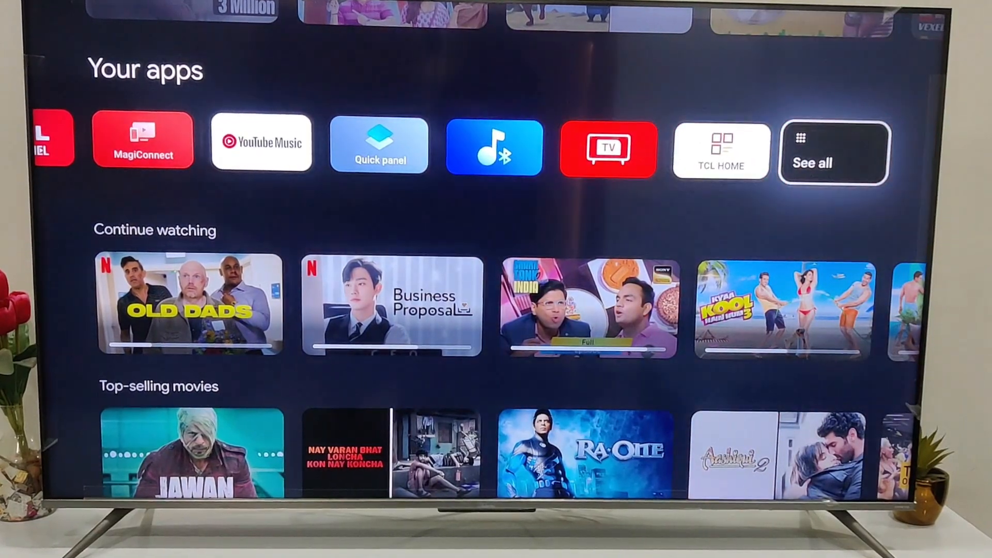
left_click(832, 152)
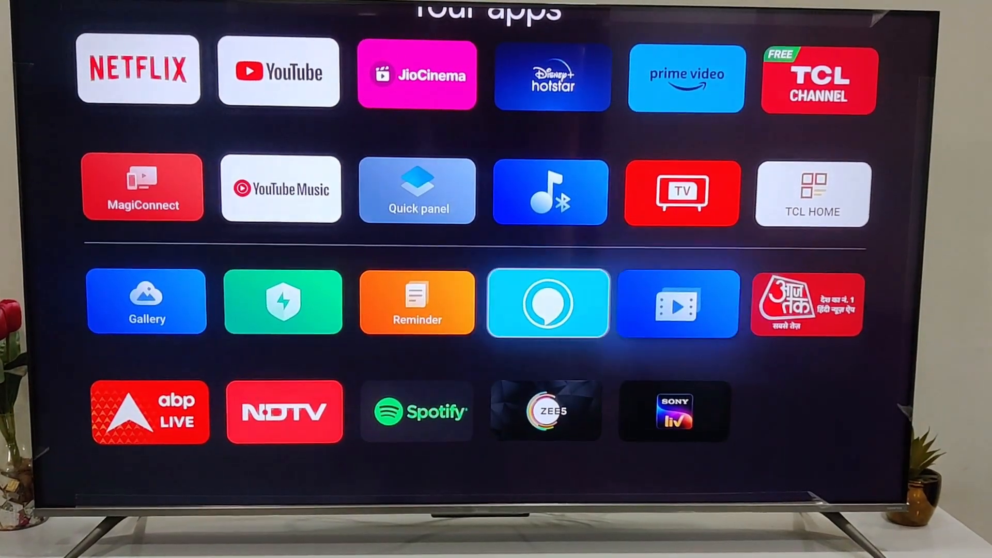
key("right")
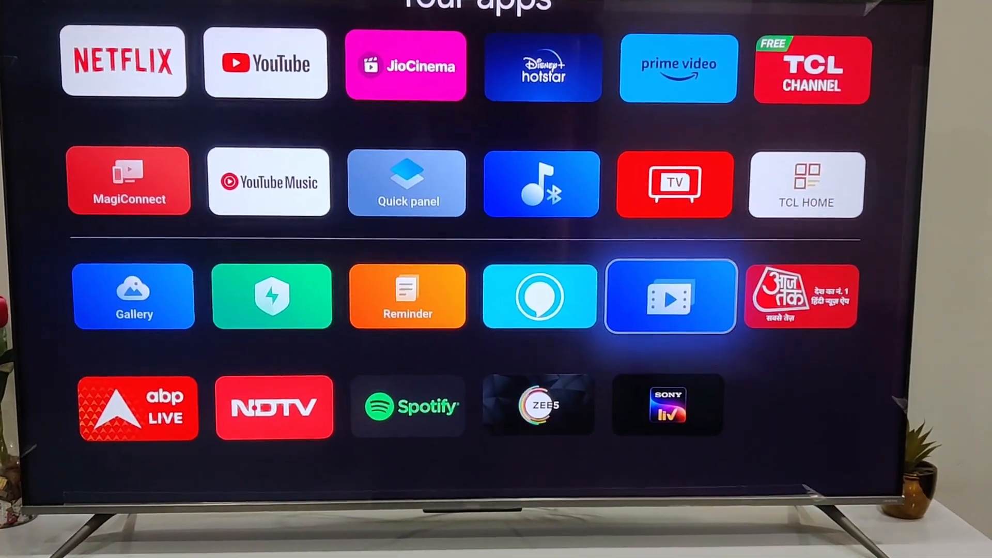
left_click(669, 296)
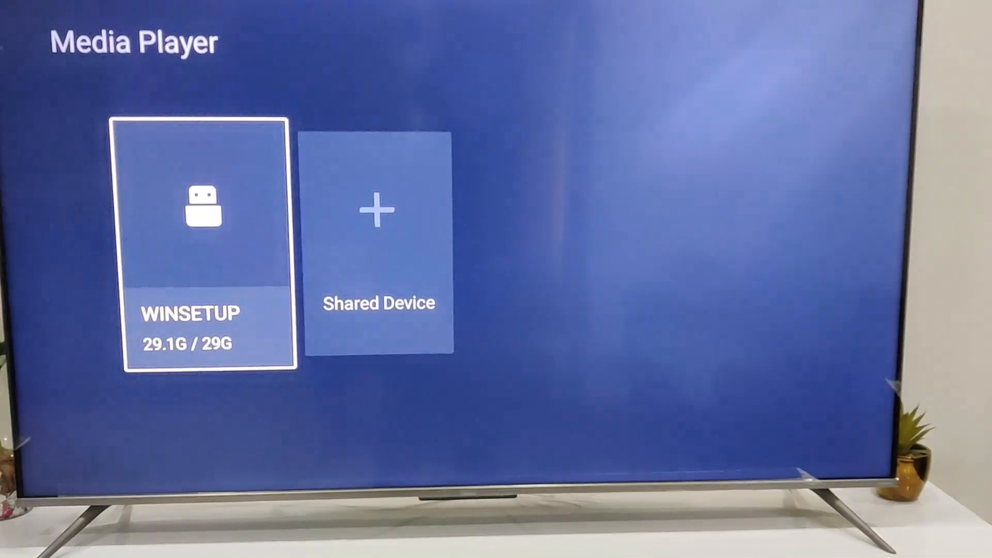